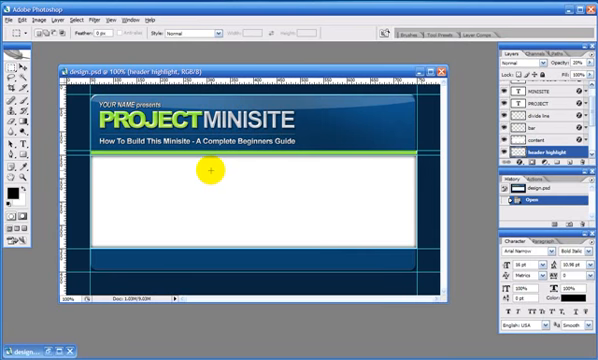
{"action": "mouse_move", "coordinate": [100, 100]}
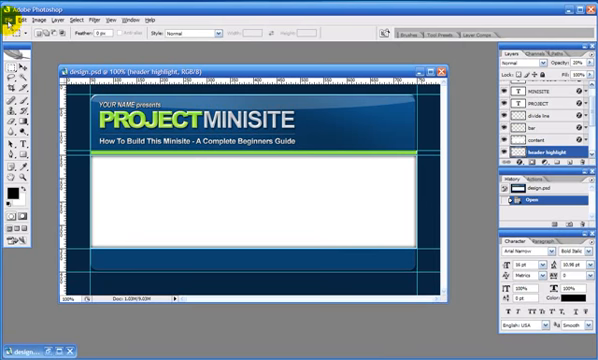
- Create an 800 × 800 pixel document and start renaming its new layer to 'circle'
{"action": "left_click", "coordinate": [13, 16]}
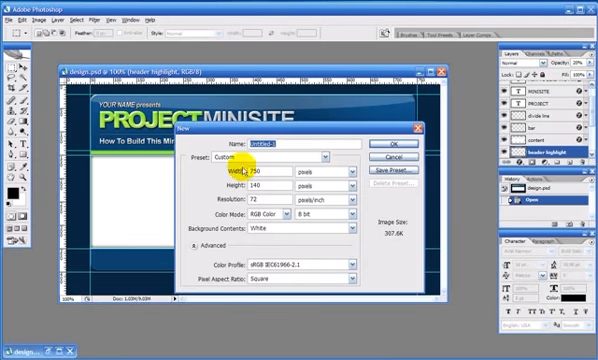
{"action": "type", "text": "800"}
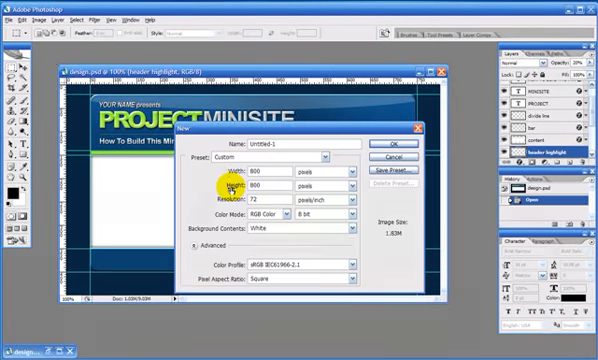
{"action": "left_click", "coordinate": [379, 146]}
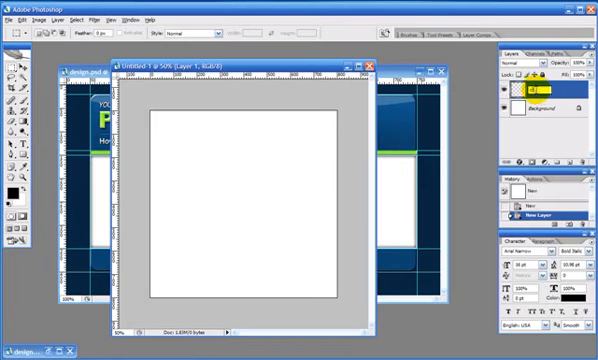
{"action": "double_click", "coordinate": [548, 92]}
{"action": "type", "text": "circle"}
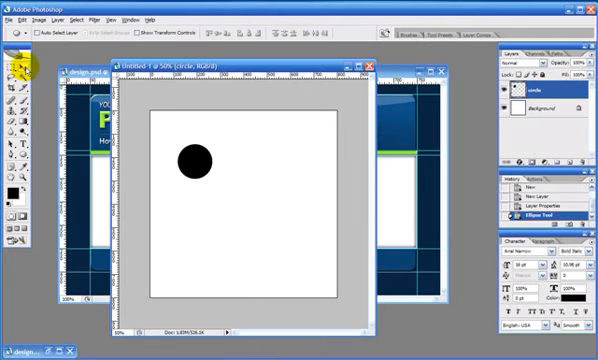
- Drag the black circle on the 'circle' layer into the canvas's top-left corner
{"action": "left_click_drag", "start_coordinate": [195, 158], "coordinate": [200, 170]}
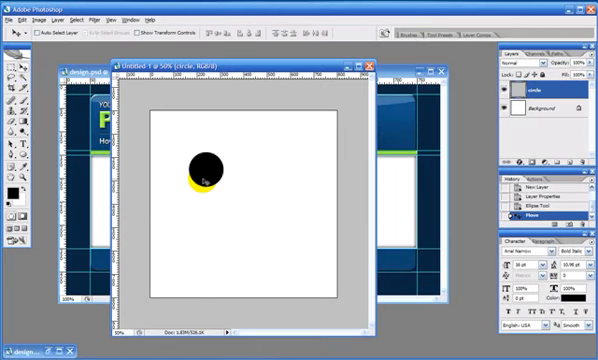
{"action": "left_click_drag", "start_coordinate": [202, 174], "coordinate": [170, 135]}
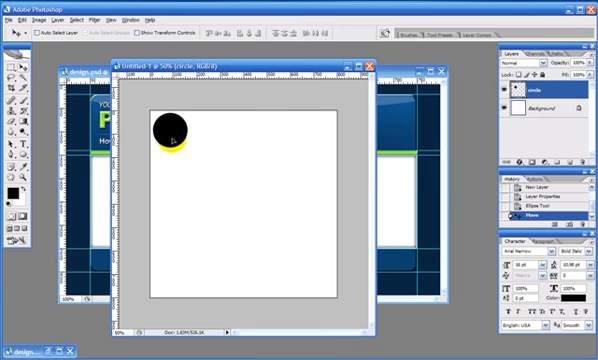
{"action": "left_click_drag", "start_coordinate": [170, 135], "coordinate": [305, 135]}
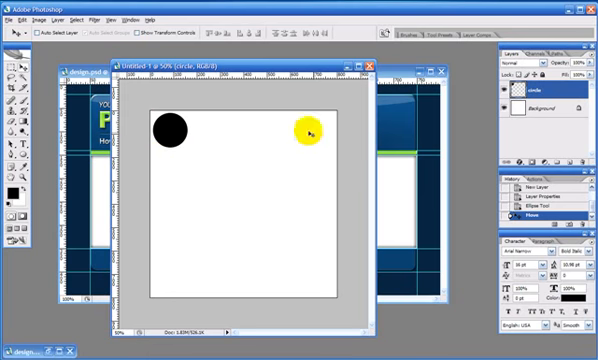
{"action": "left_click_drag", "start_coordinate": [308, 130], "coordinate": [237, 290]}
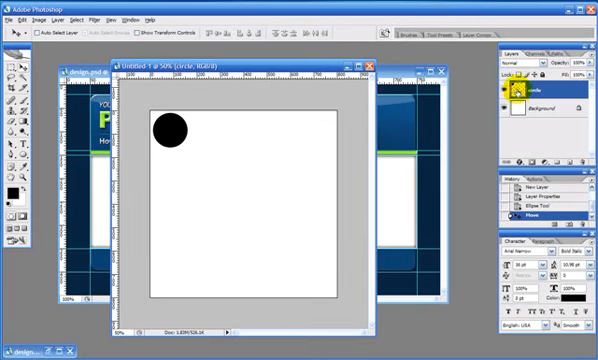
- Duplicate the circle layer and line two copies up to the right of the original
{"action": "left_click", "coordinate": [550, 116]}
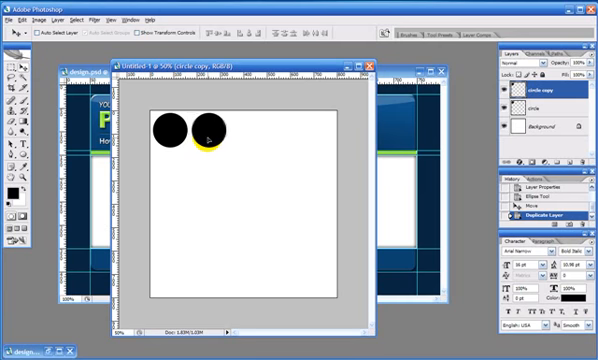
{"action": "left_click_drag", "start_coordinate": [205, 135], "coordinate": [200, 120]}
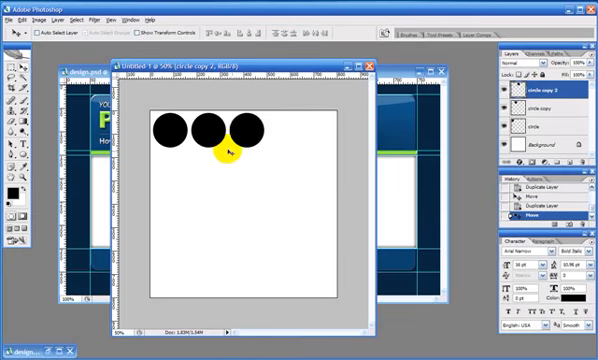
{"action": "left_click_drag", "start_coordinate": [225, 150], "coordinate": [295, 225]}
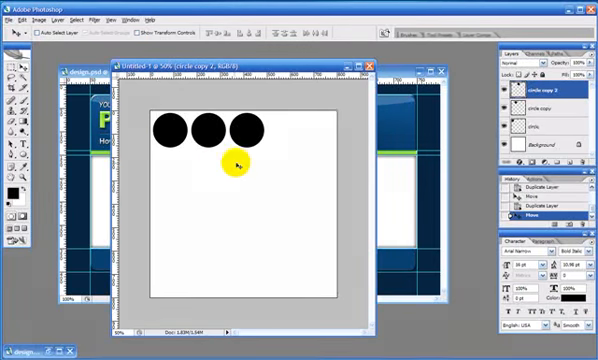
{"action": "left_click_drag", "start_coordinate": [232, 163], "coordinate": [185, 172]}
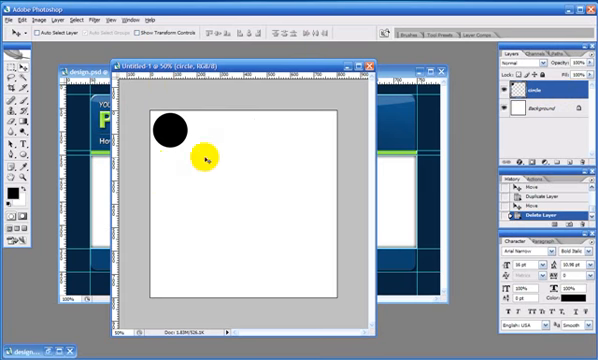
- Drag a rectangular marquee around the top-left circle and its spacing
{"action": "left_click_drag", "start_coordinate": [203, 158], "coordinate": [178, 148]}
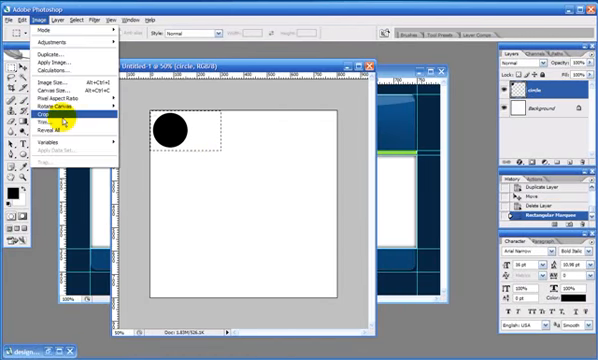
- Crop to the selected tile and draw a tight square marquee around the black circle
{"action": "left_click", "coordinate": [46, 128]}
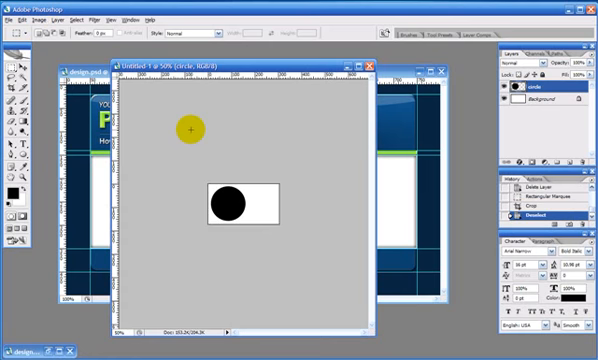
{"action": "left_click_drag", "start_coordinate": [190, 128], "coordinate": [270, 240]}
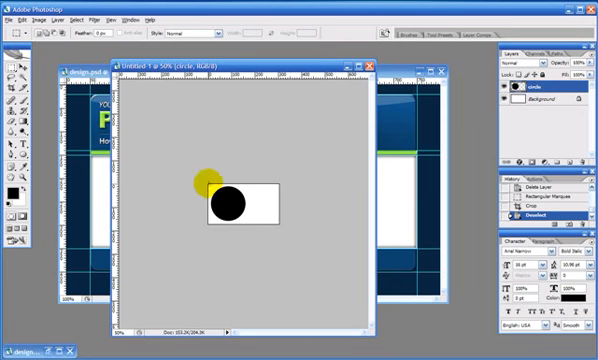
{"action": "left_click_drag", "start_coordinate": [205, 177], "coordinate": [280, 200]}
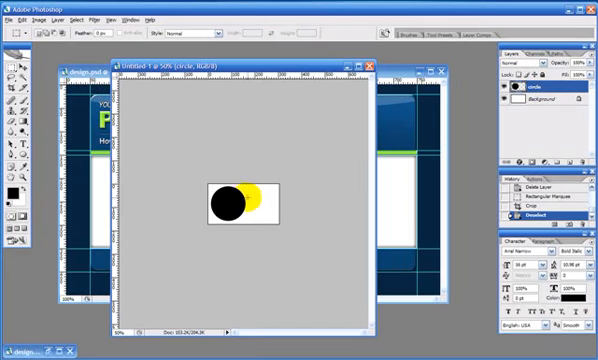
{"action": "left_click_drag", "start_coordinate": [268, 195], "coordinate": [248, 200]}
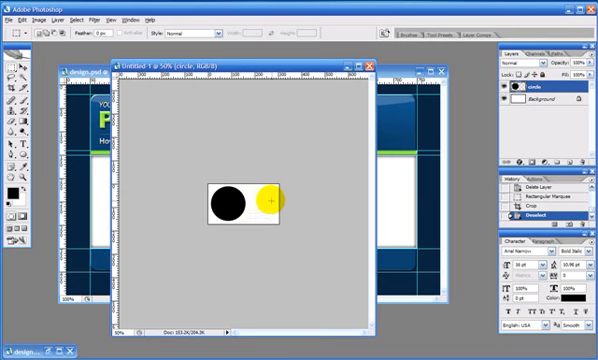
{"action": "left_click_drag", "start_coordinate": [270, 200], "coordinate": [200, 175]}
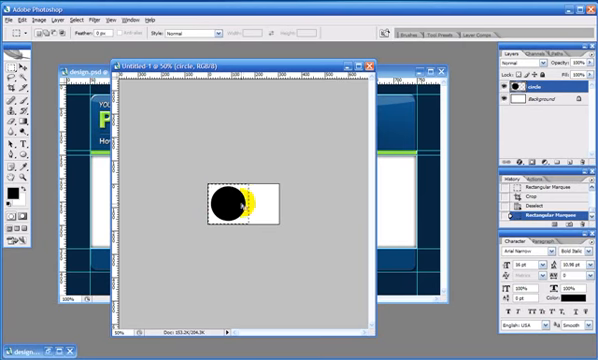
{"action": "left_click_drag", "start_coordinate": [253, 207], "coordinate": [235, 205]}
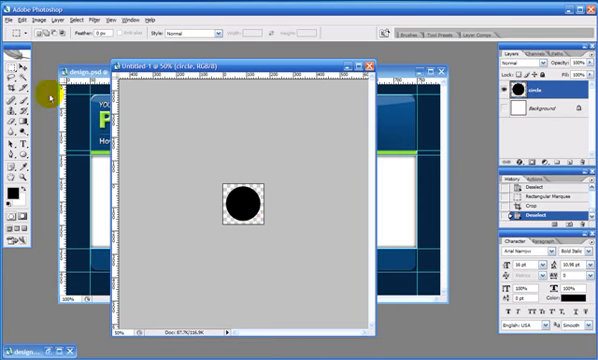
{"action": "mouse_move", "coordinate": [211, 174]}
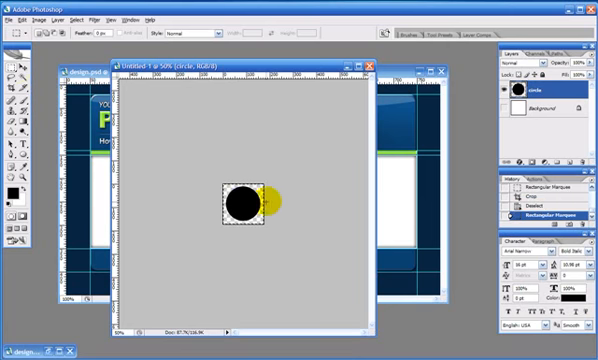
- Select the cropped circle canvas, define it as pattern 'circle test', then deselect
{"action": "left_click_drag", "start_coordinate": [263, 195], "coordinate": [255, 215]}
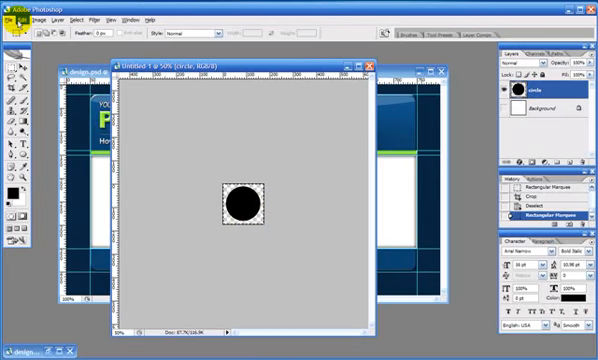
{"action": "left_click", "coordinate": [26, 17]}
{"action": "type", "text": "circle tes"}
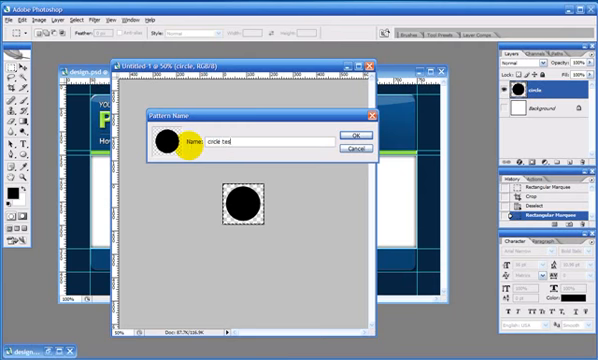
{"action": "left_click", "coordinate": [230, 137]}
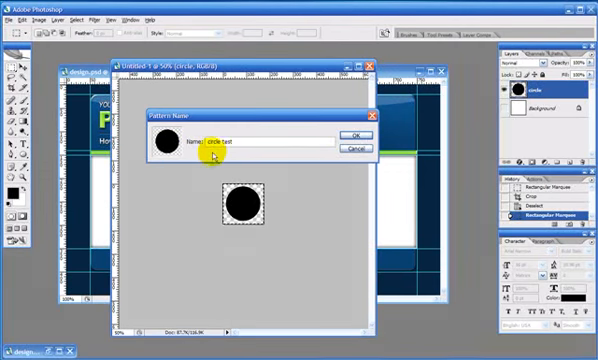
{"action": "mouse_move", "coordinate": [298, 168]}
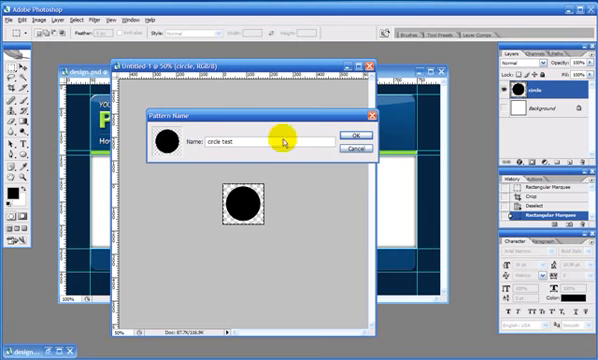
{"action": "left_click", "coordinate": [354, 134]}
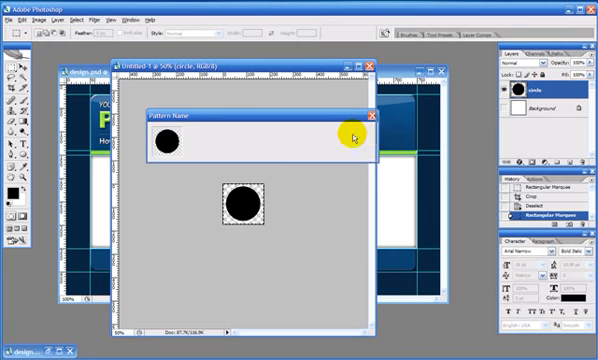
{"action": "left_click", "coordinate": [370, 117]}
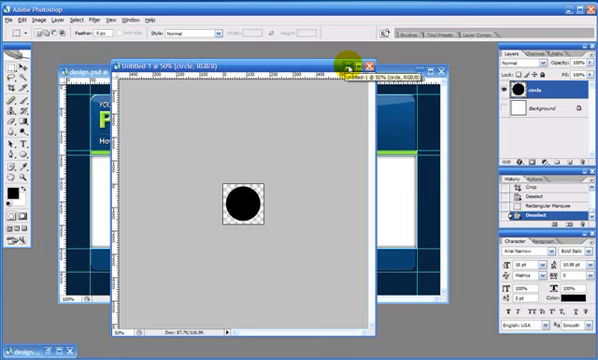
- Minimize the circle document, create a white 800 × 800 document, and add a 'pattern' layer
{"action": "left_click", "coordinate": [13, 17]}
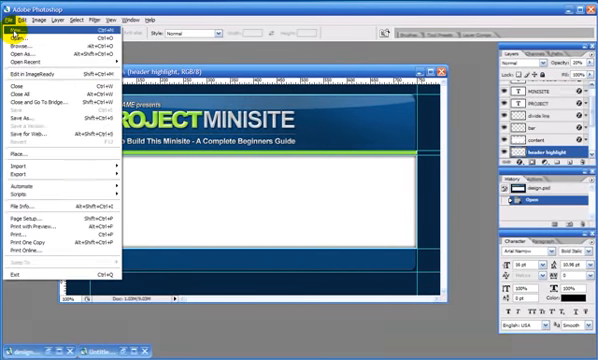
{"action": "left_click", "coordinate": [27, 33]}
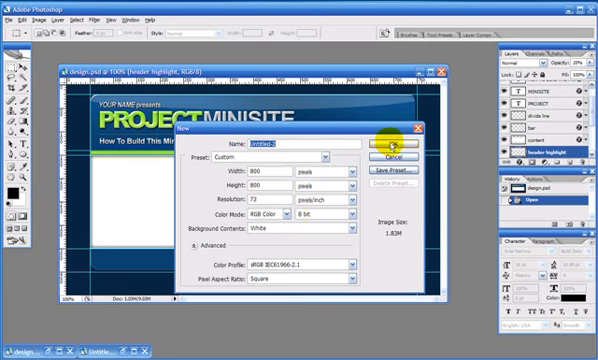
{"action": "left_click", "coordinate": [381, 148]}
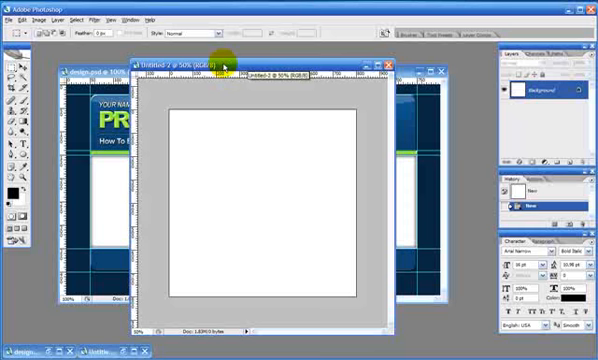
{"action": "left_click", "coordinate": [565, 166]}
{"action": "type", "text": "pattern"}
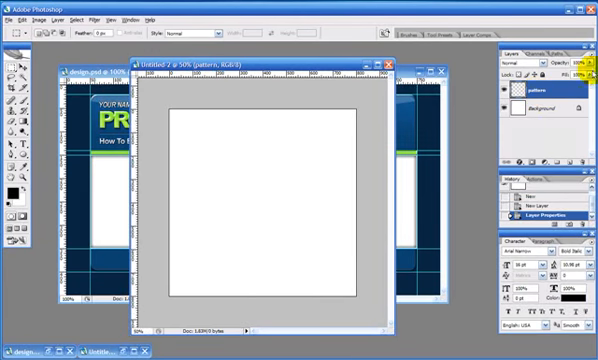
{"action": "left_click", "coordinate": [267, 213]}
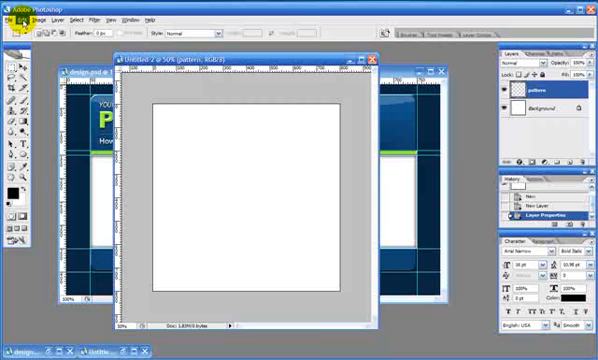
- Fill the 'pattern' layer using the 'circle test' custom pattern
{"action": "left_click", "coordinate": [37, 18]}
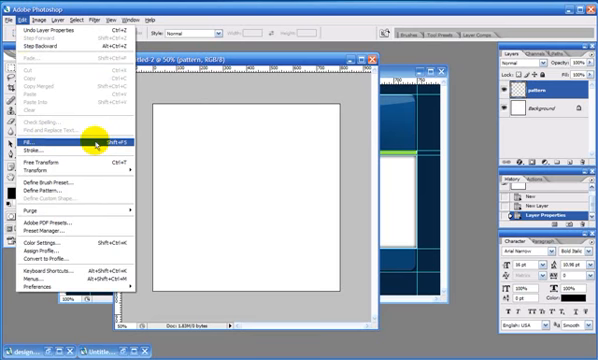
{"action": "left_click", "coordinate": [35, 147]}
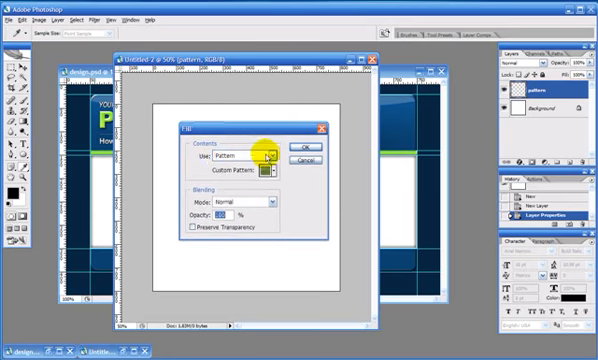
{"action": "left_click", "coordinate": [255, 157]}
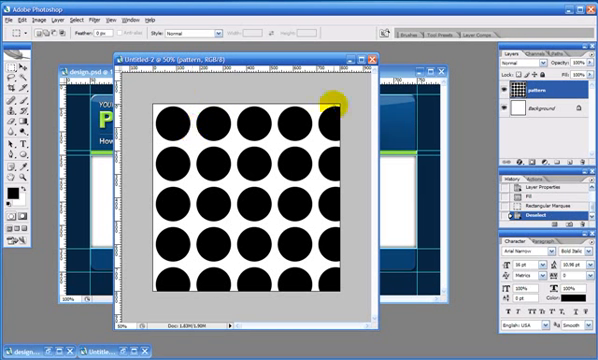
{"action": "mouse_move", "coordinate": [145, 90]}
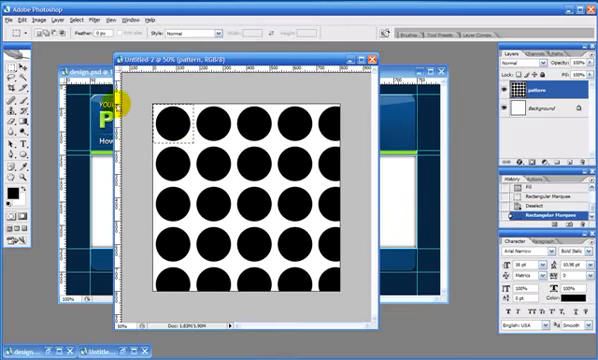
{"action": "mouse_move", "coordinate": [290, 90]}
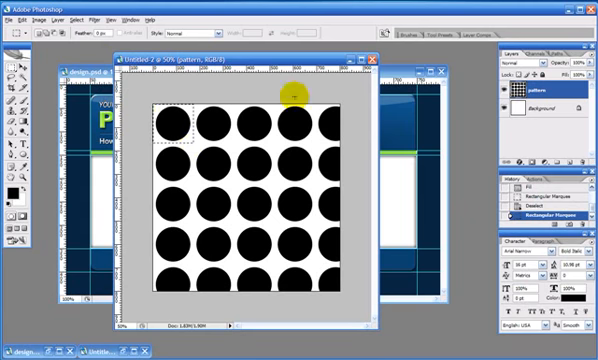